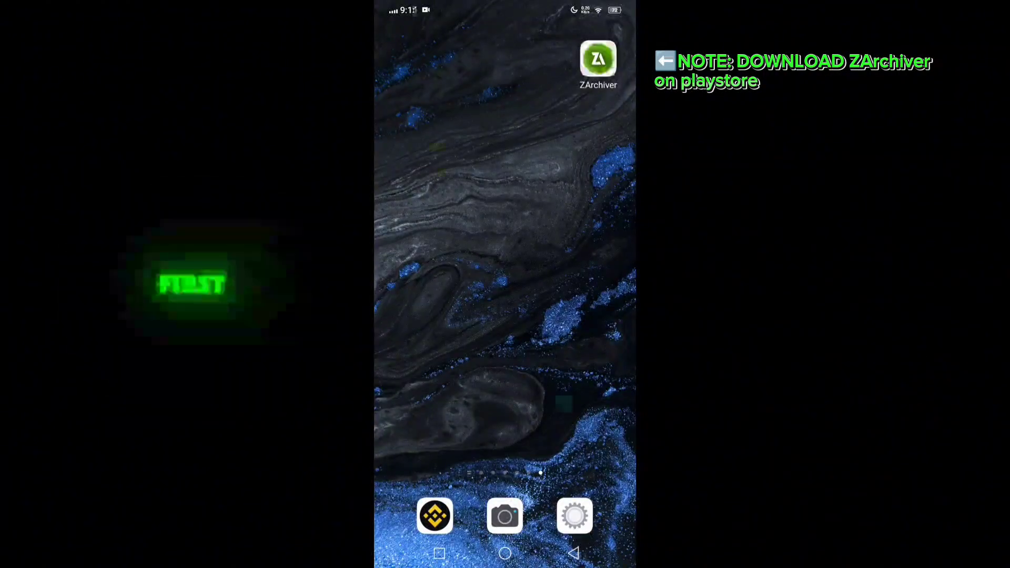
Step: Extract ThreeSixty-GG.zip with its password into a ThreeSixty-GG folder
click(598, 58)
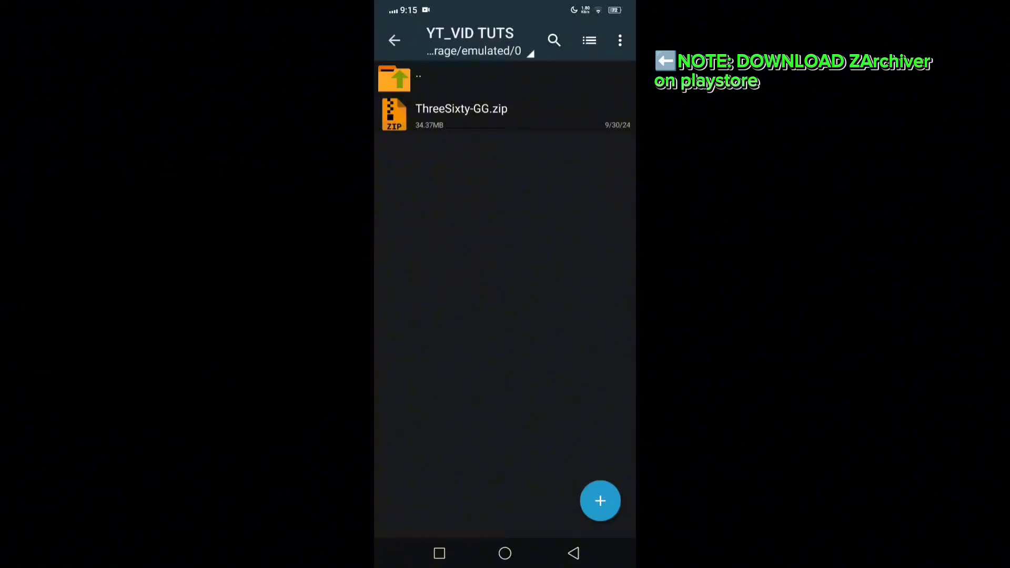
click(461, 112)
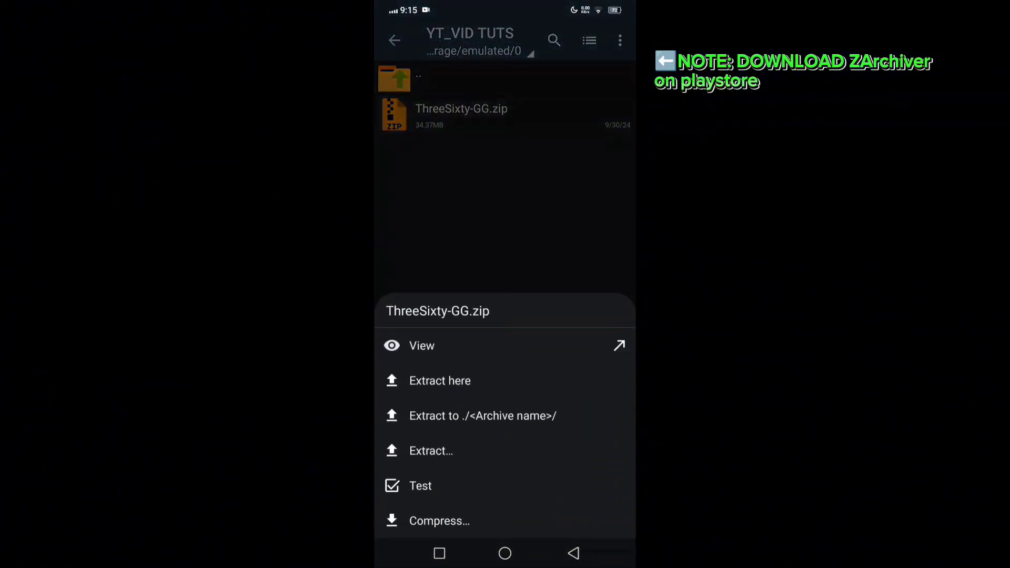
click(440, 381)
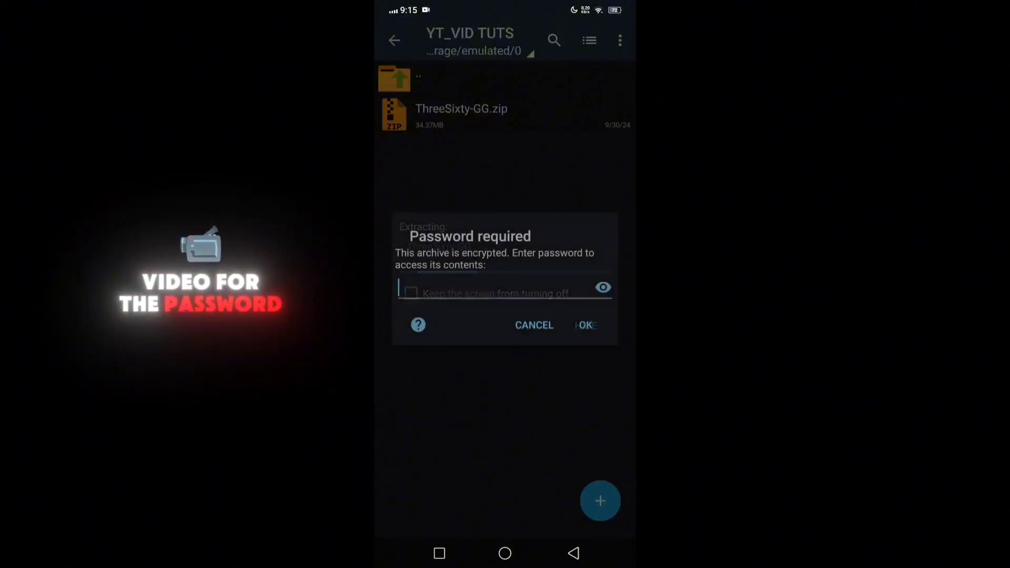
click(584, 325)
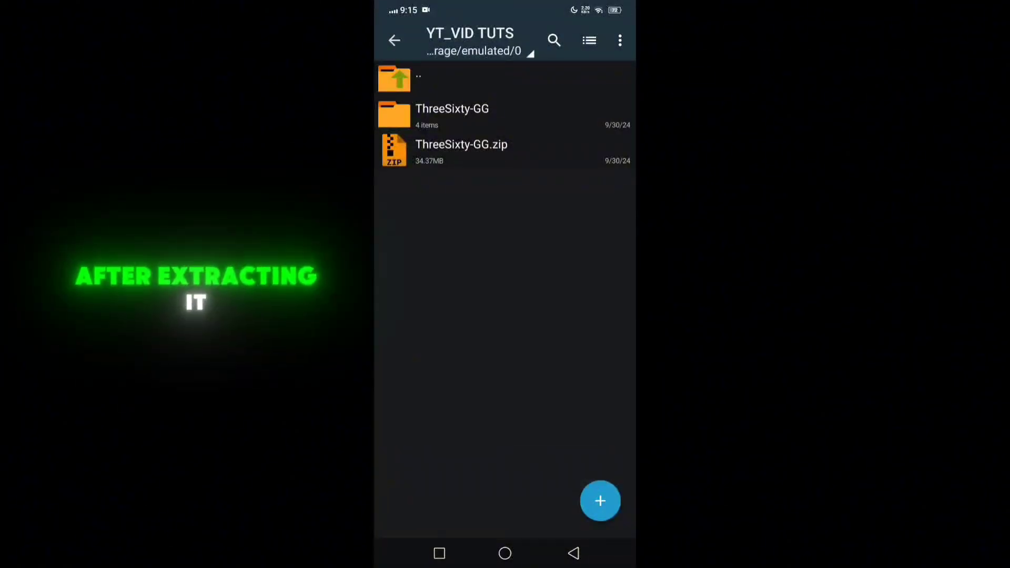
Step: Install GameGuardian.101.1.apk, Virtual MOD and Gspace, bypassing the Play Protect warnings
click(451, 115)
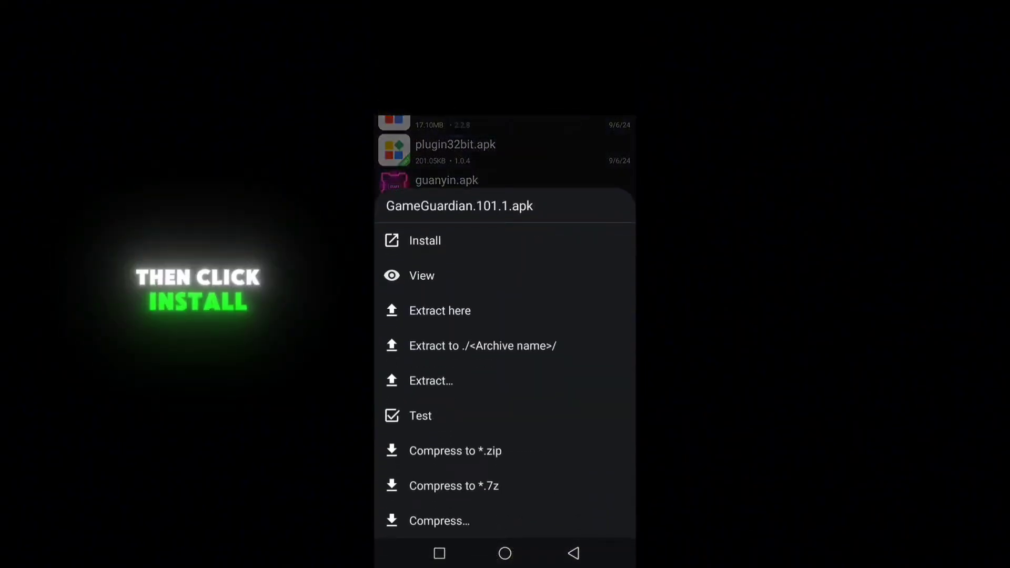
click(425, 241)
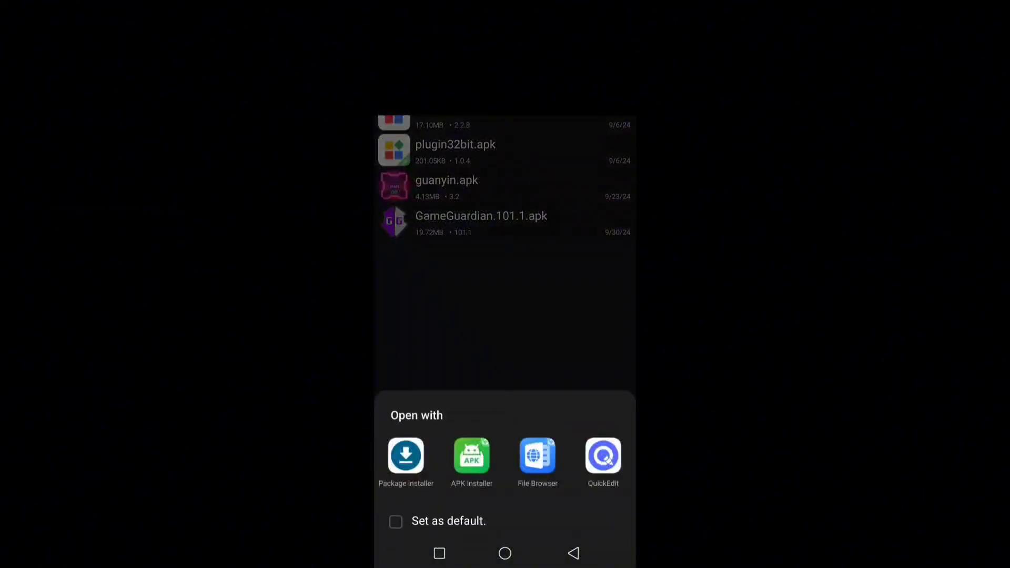
click(406, 454)
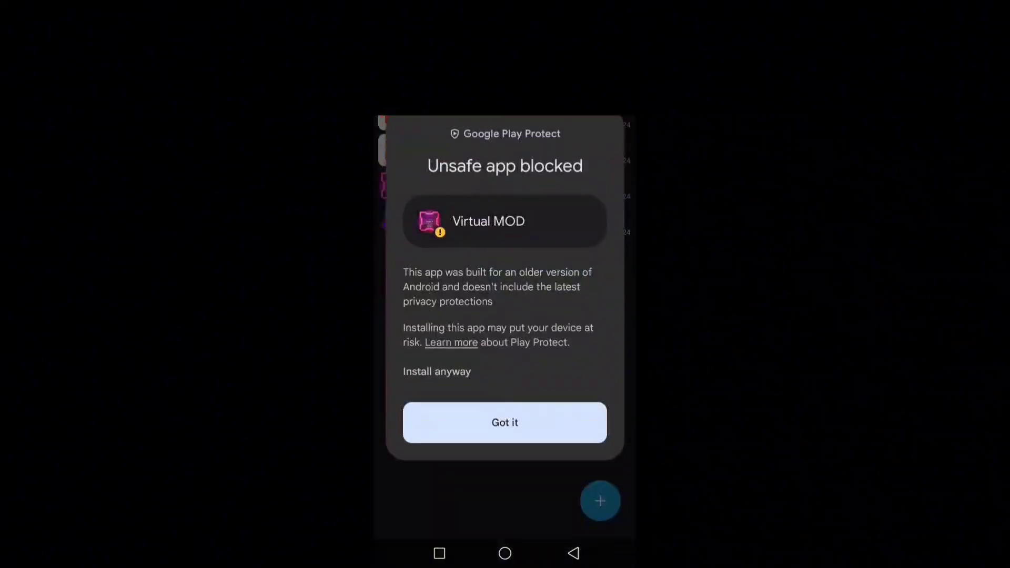
click(505, 422)
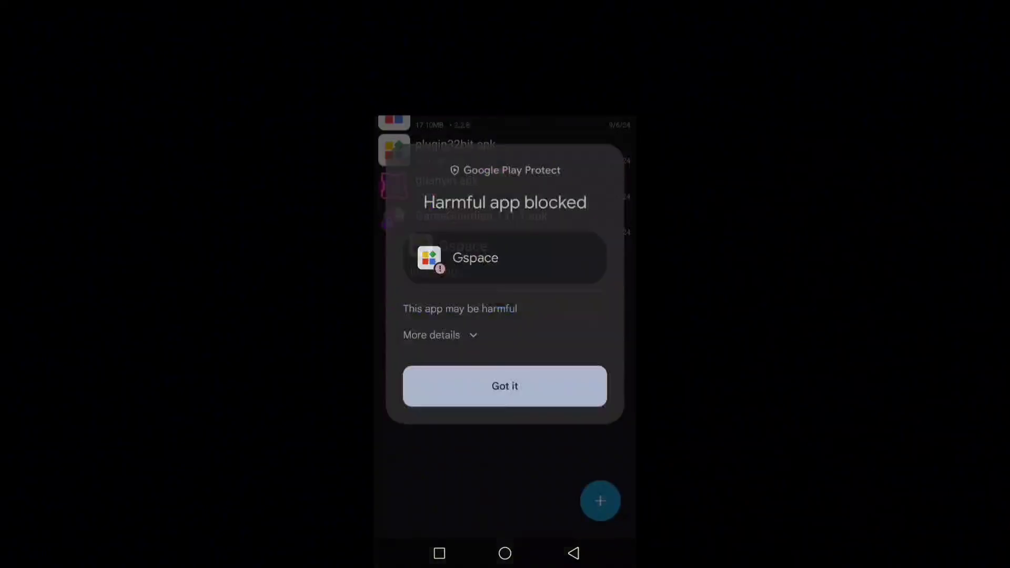
click(505, 386)
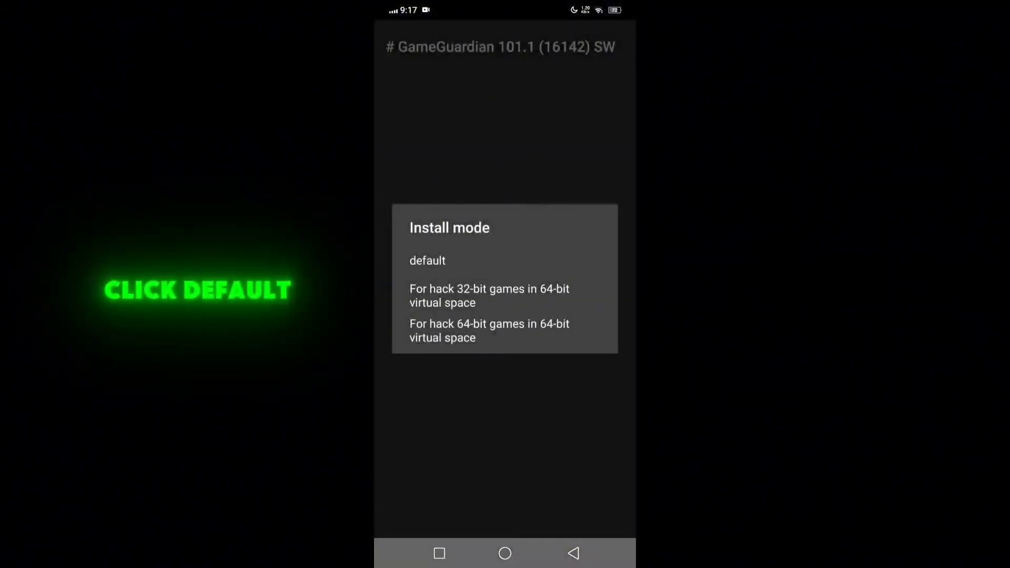
Step: Install the default-mode Mzgbfqzyqs app past Play Protect, then dismiss the compatibility warning
click(427, 260)
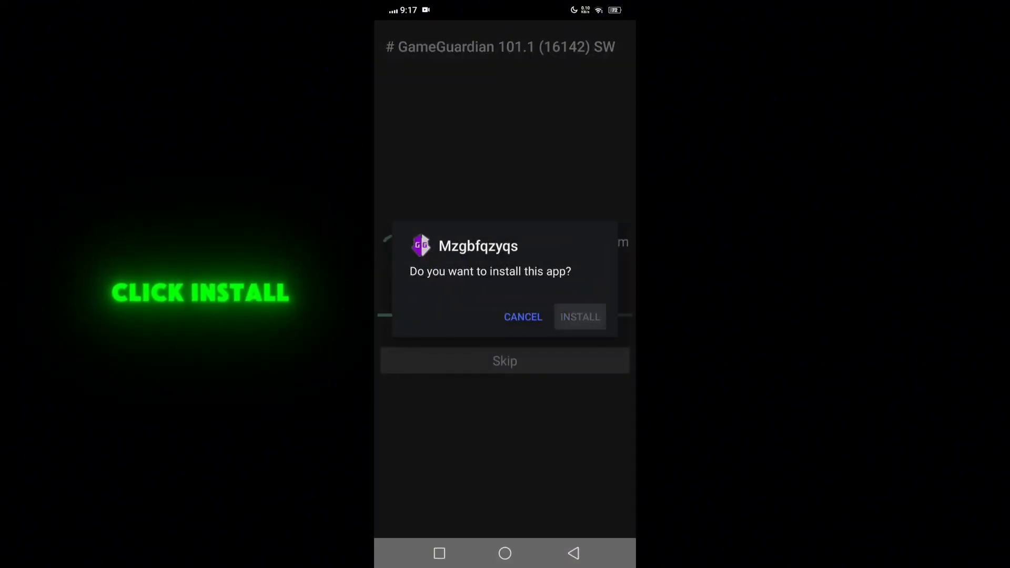
click(579, 316)
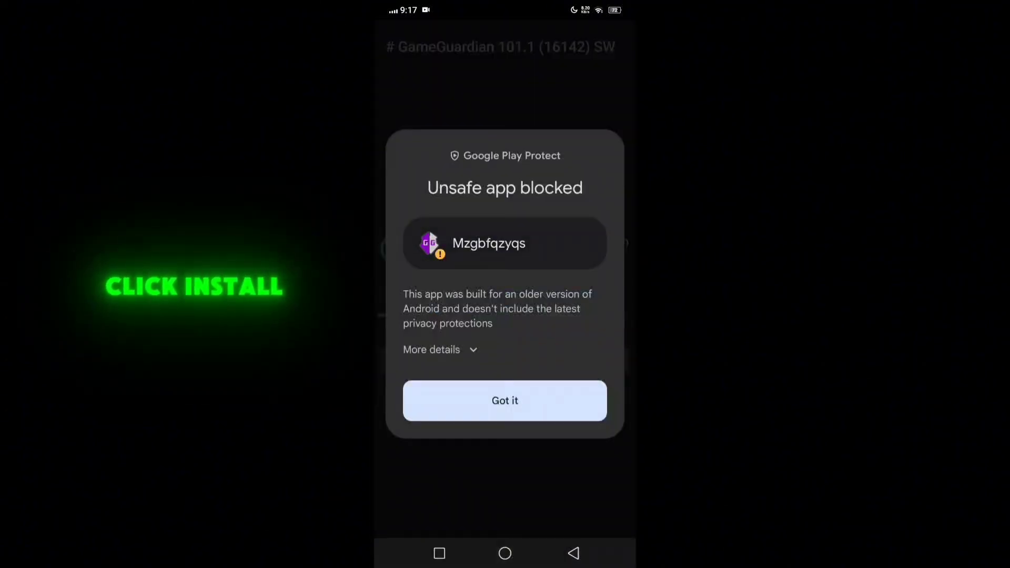
click(505, 400)
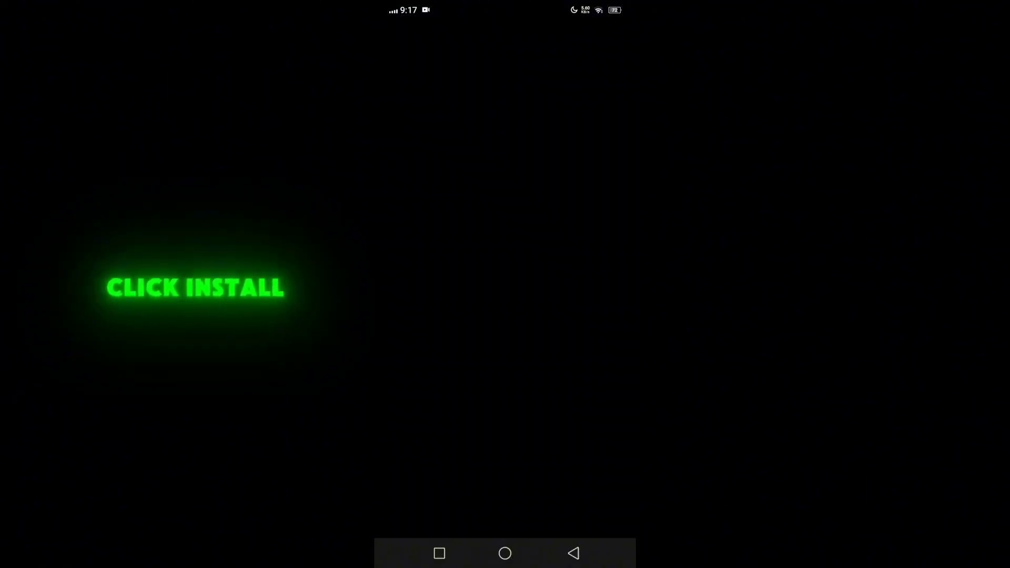
click(196, 288)
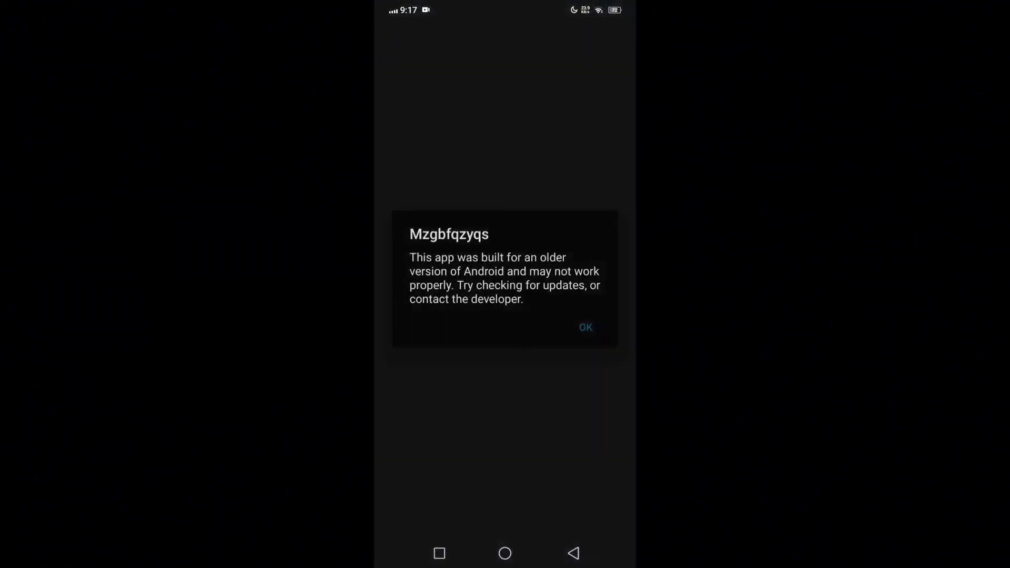
click(584, 327)
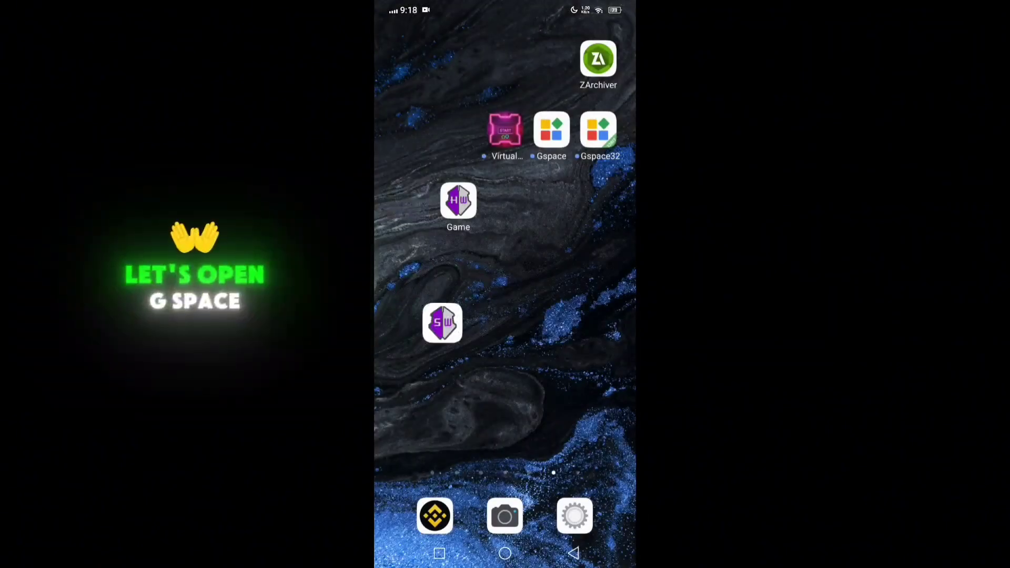
Step: Launch Gspace, download its required kit, and open Google Play Store
click(551, 129)
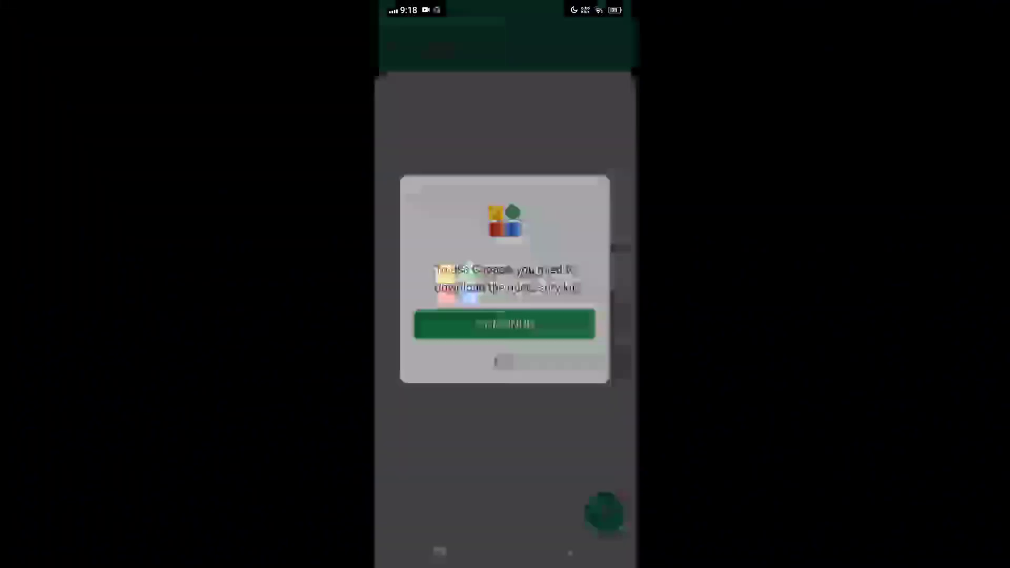
click(505, 324)
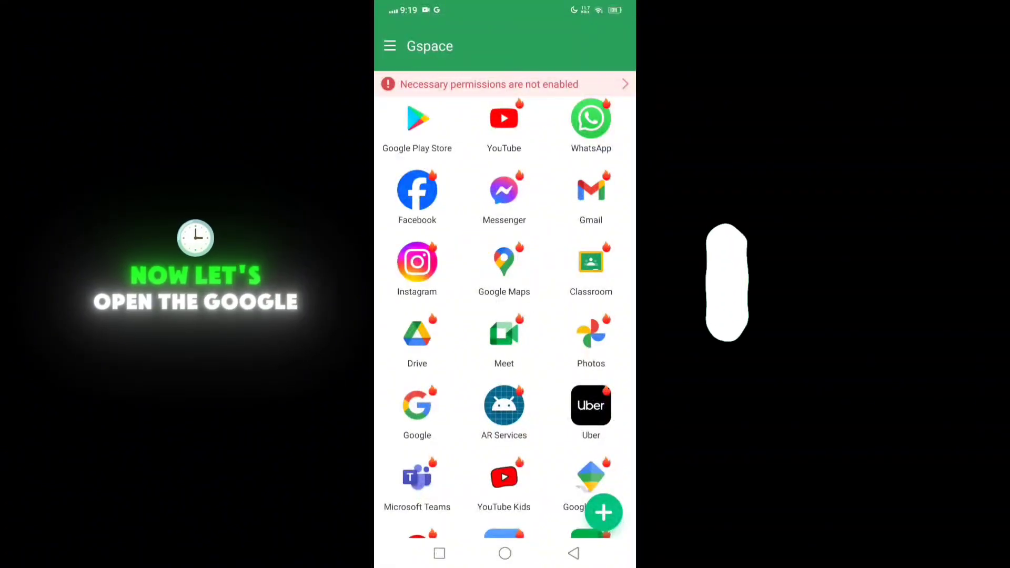
click(417, 118)
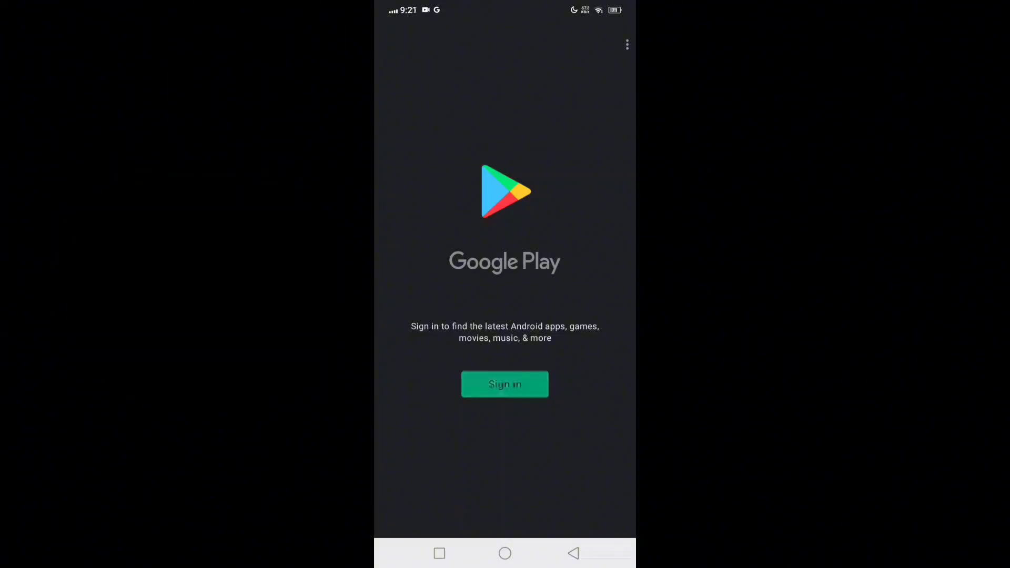
Step: Sign in to Google Play, browse Apps, then return to the Games home page
click(505, 384)
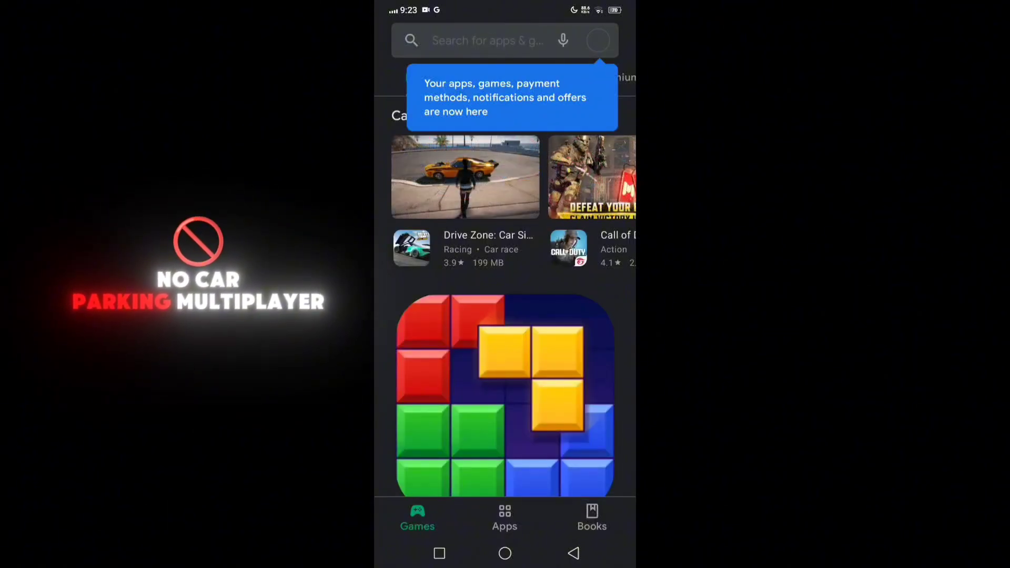
scroll(down, 3)
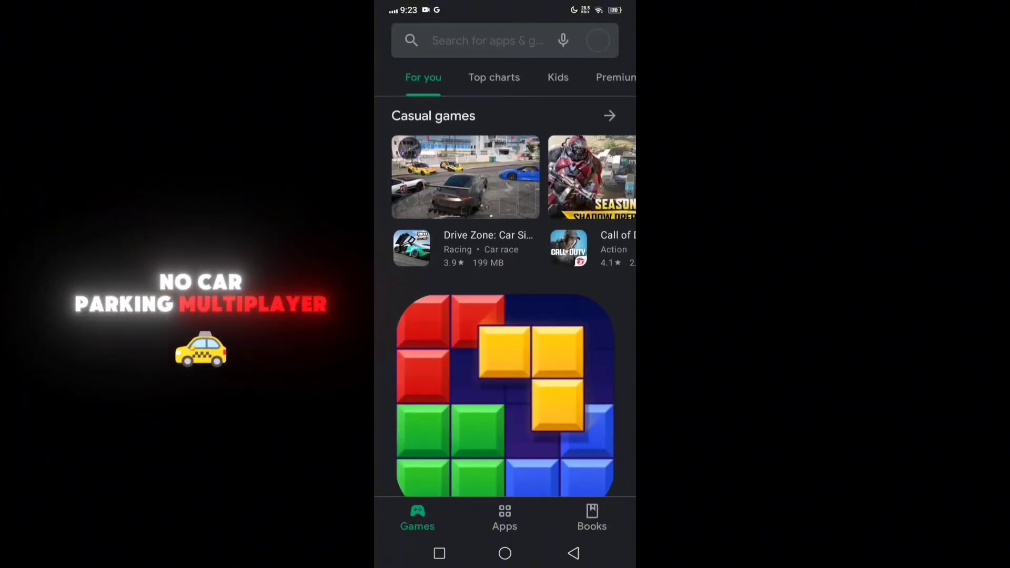
click(505, 519)
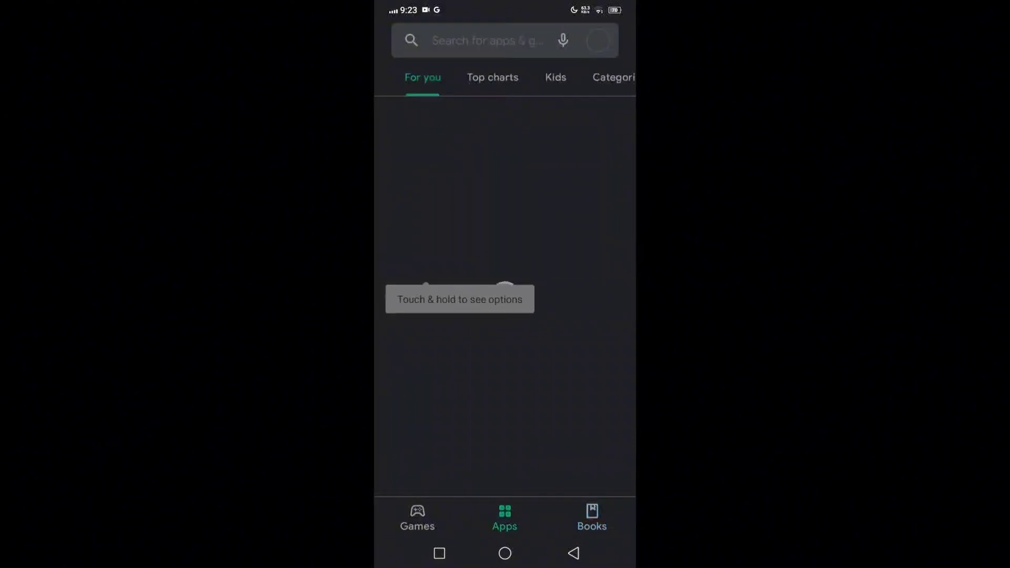
click(417, 516)
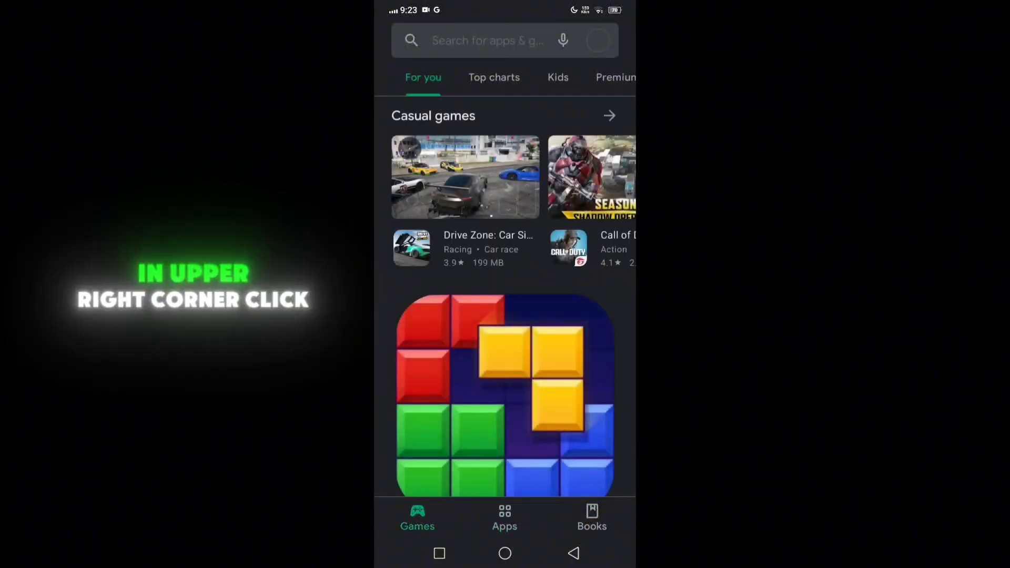
click(597, 40)
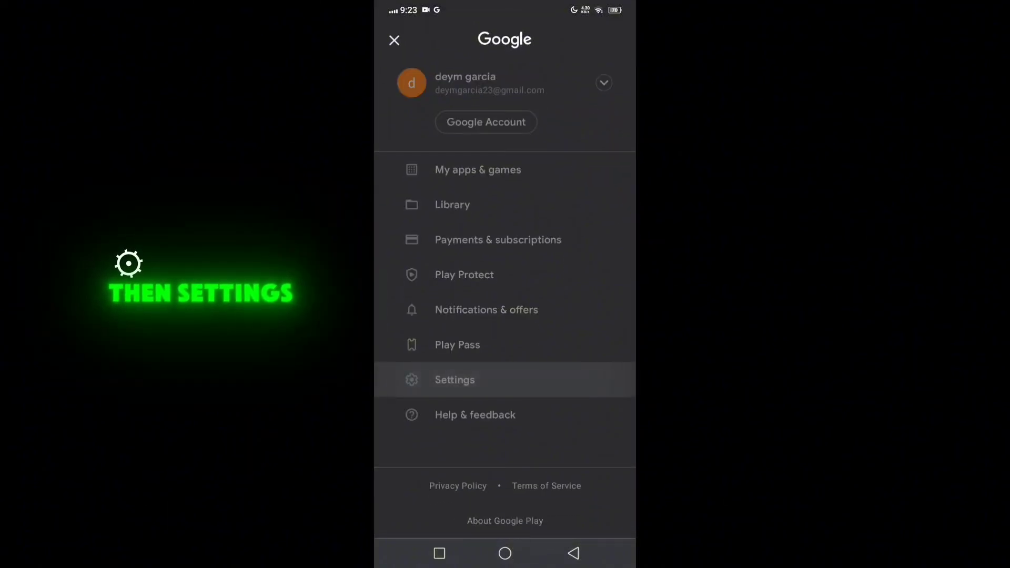
click(454, 380)
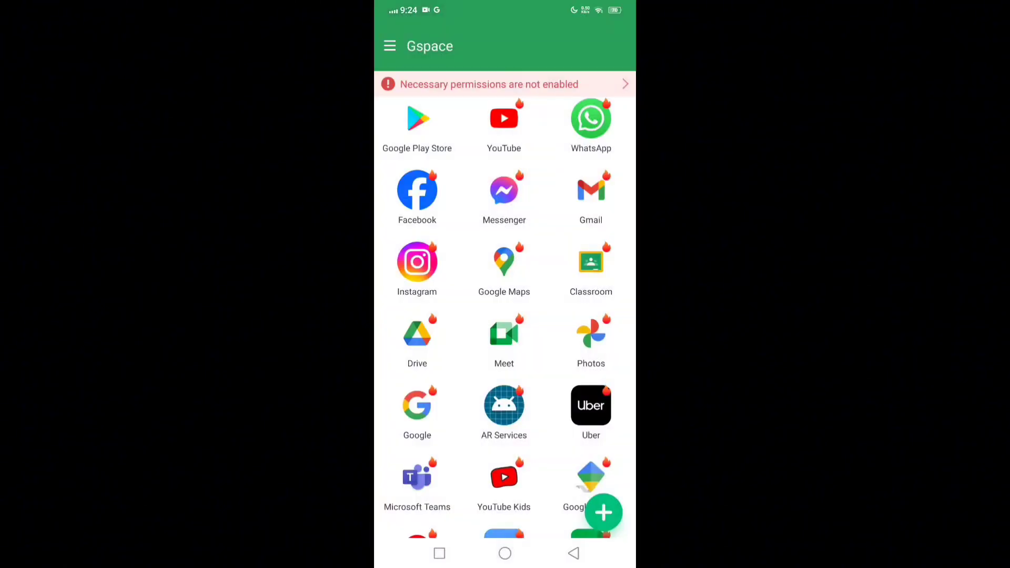
Step: Clone Mzgbfqzyqs into Gspace, then relaunch Google Play Store
click(604, 514)
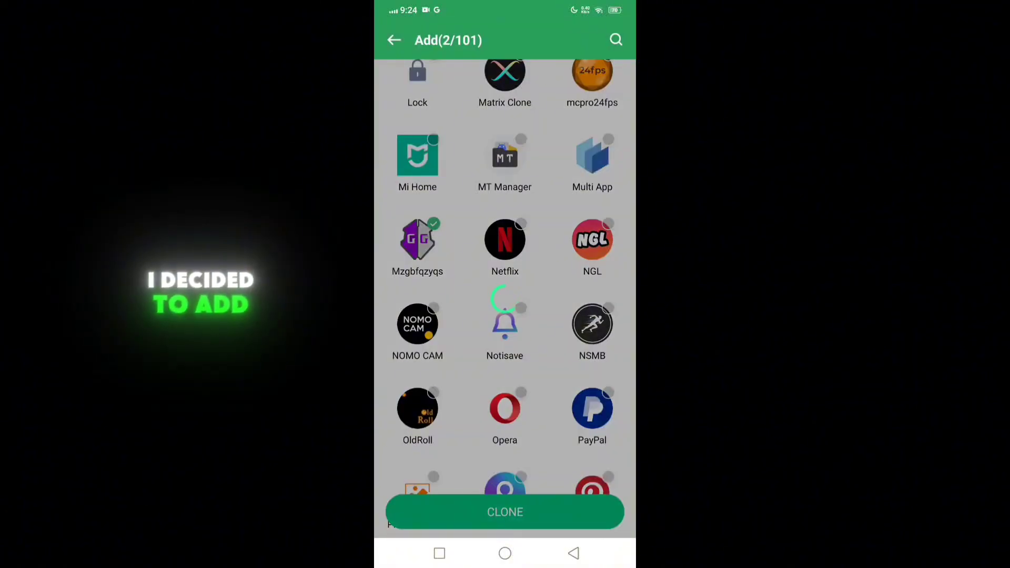
click(505, 511)
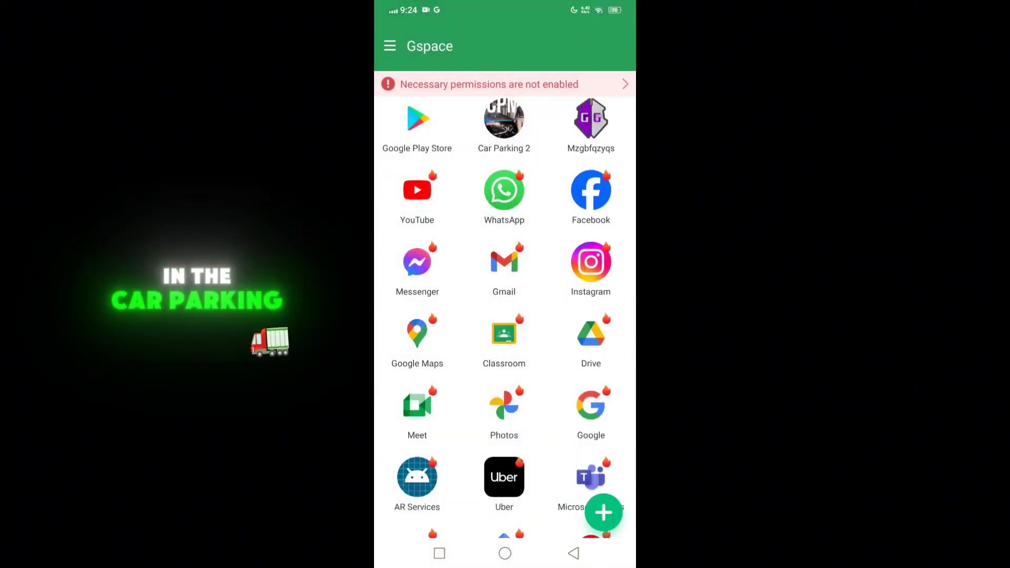
click(416, 118)
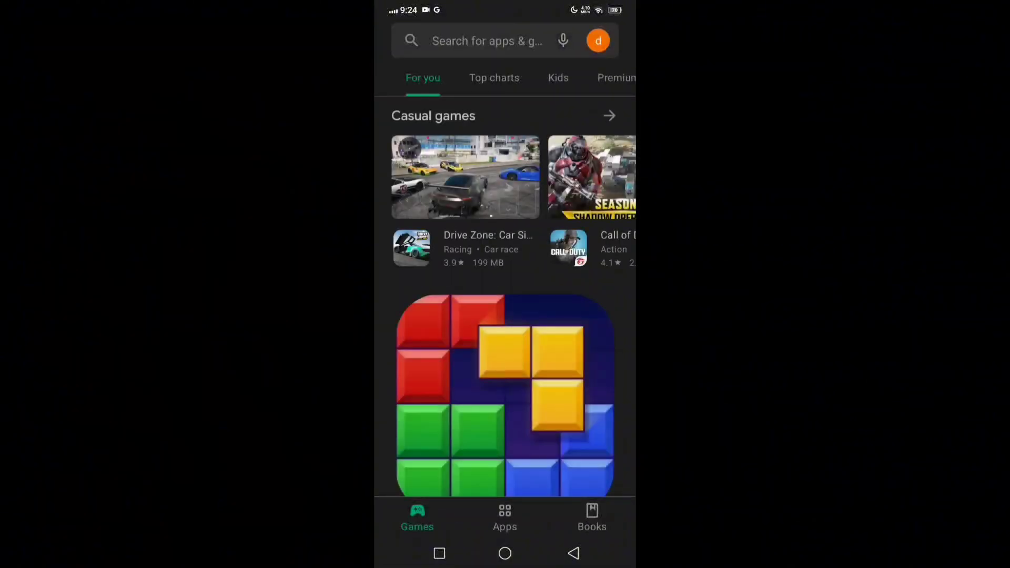
Step: Trigger the Play Store update from Settings and open the Car Parking Multiplayer 2 listing
click(598, 41)
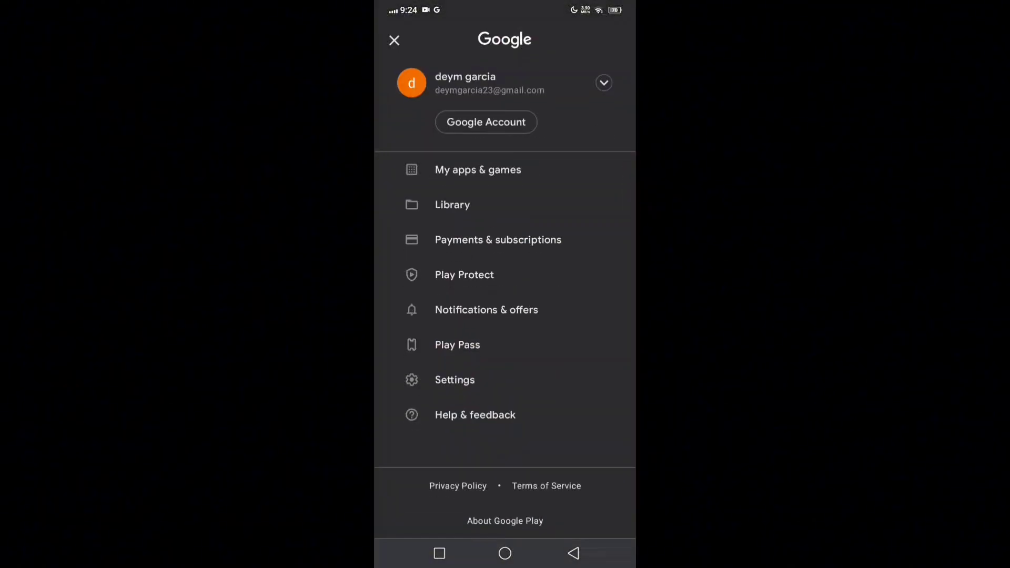
click(454, 380)
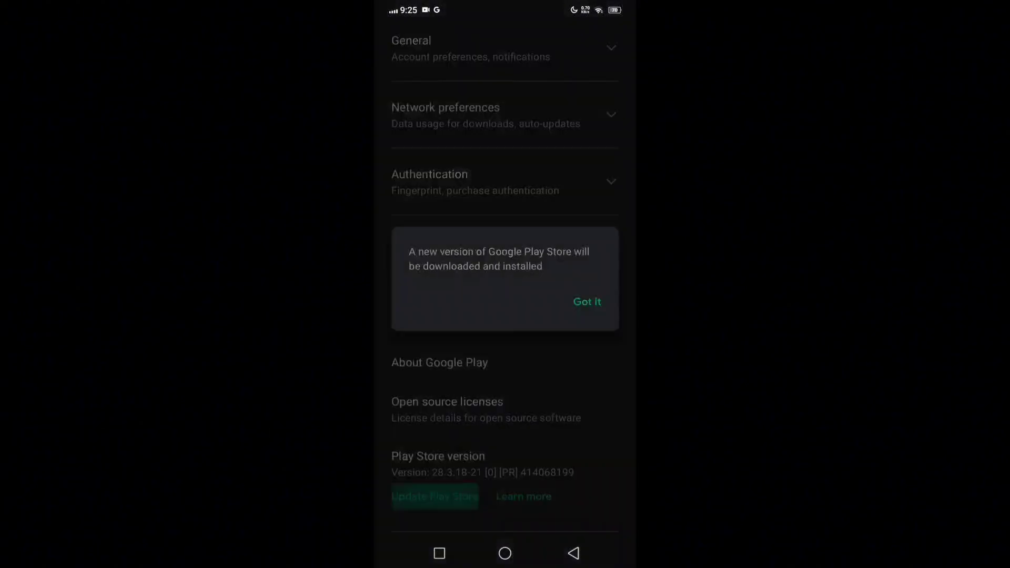
click(586, 302)
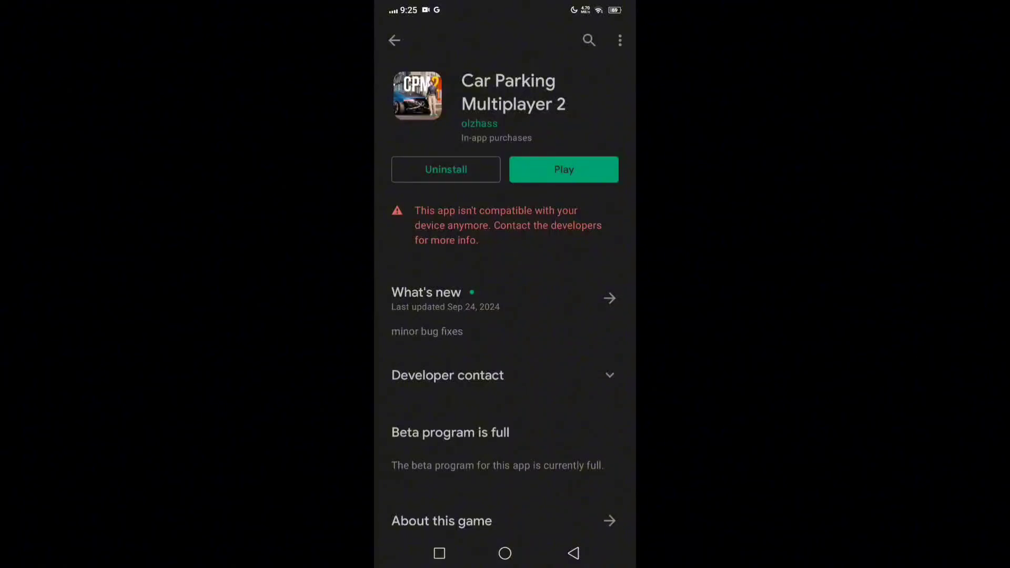
click(563, 170)
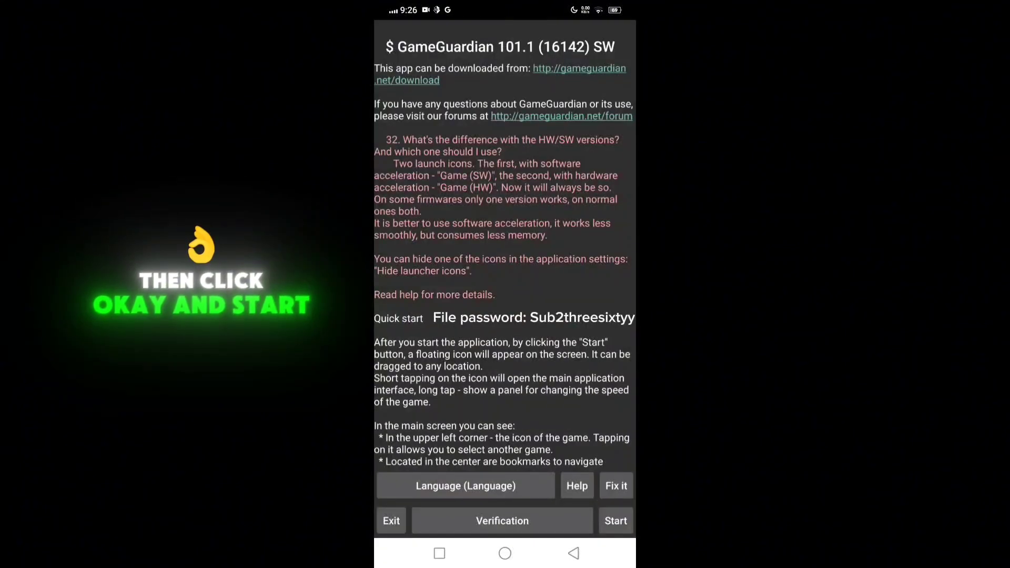
Step: Start GameGuardian and launch the cloned Car Parking 2 game
click(614, 520)
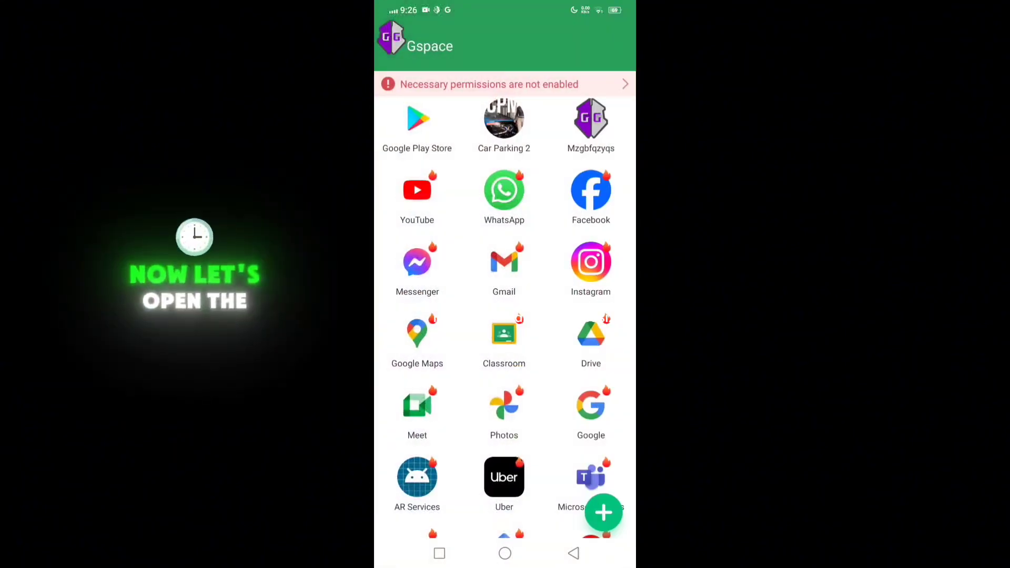
click(505, 120)
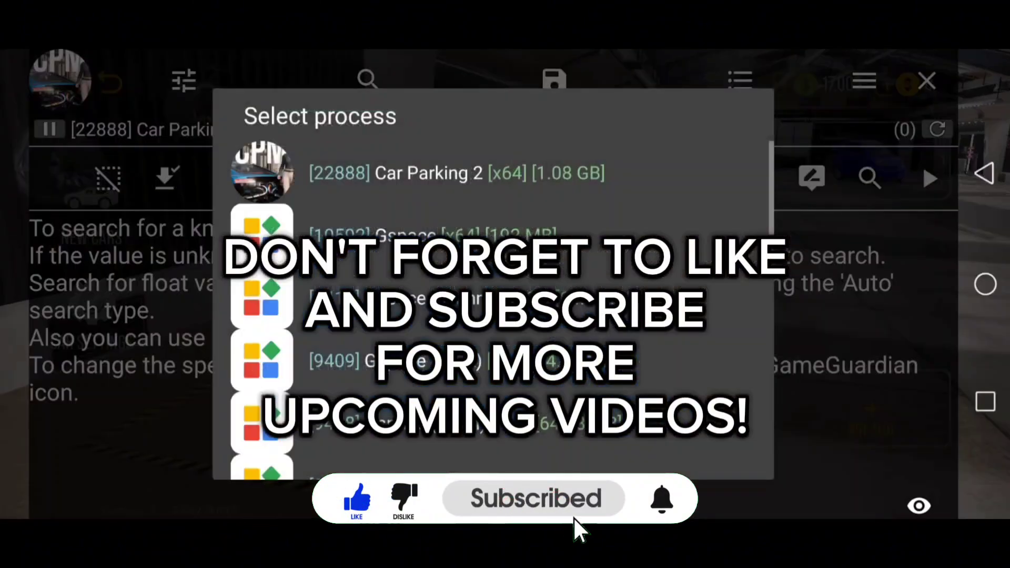
Step: Select the Car Parking 2 process in GameGuardian's process list
click(458, 172)
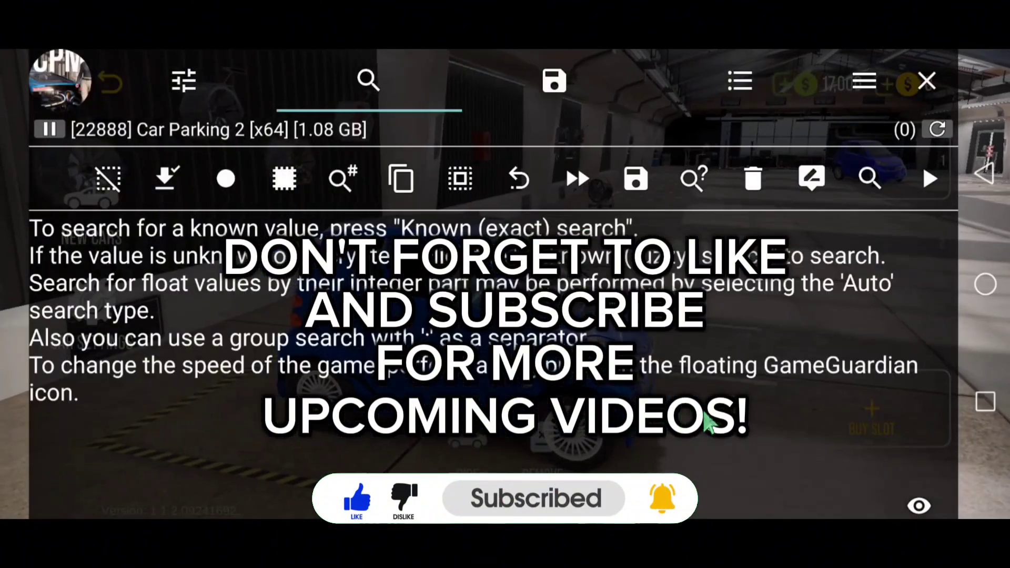